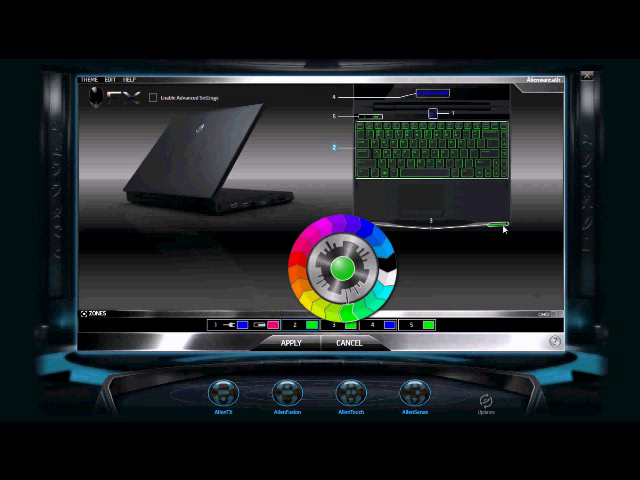
mouse_move(455, 120)
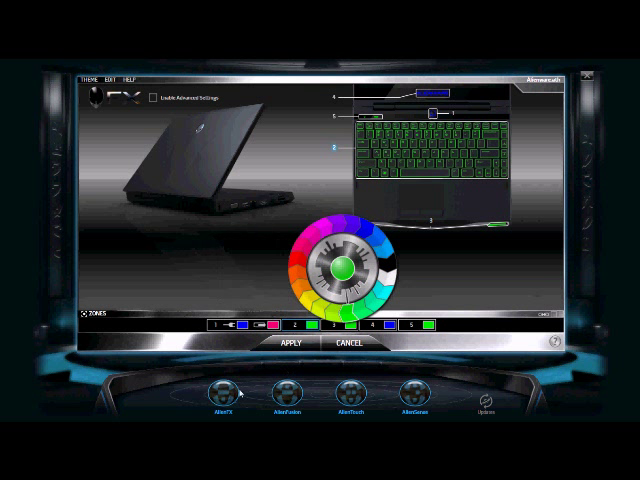
View AlienFusion's power plans (Balanced, High performance, Power saver), then open AlienTouch tapping settings
left_click(287, 400)
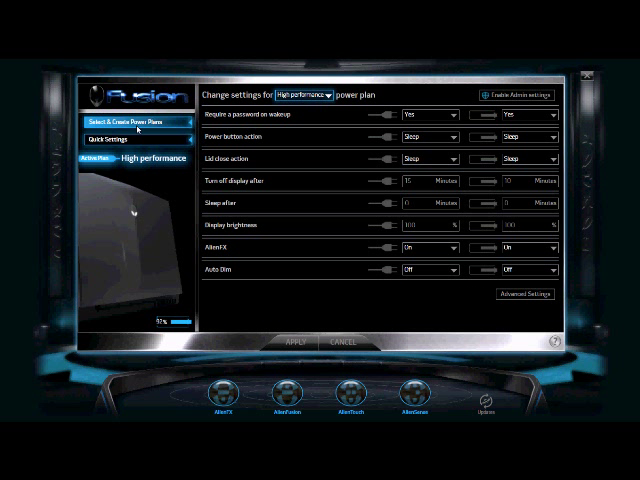
left_click(140, 122)
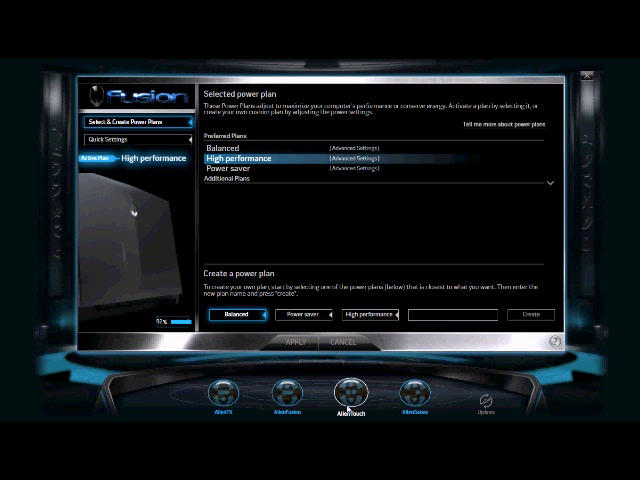
left_click(350, 398)
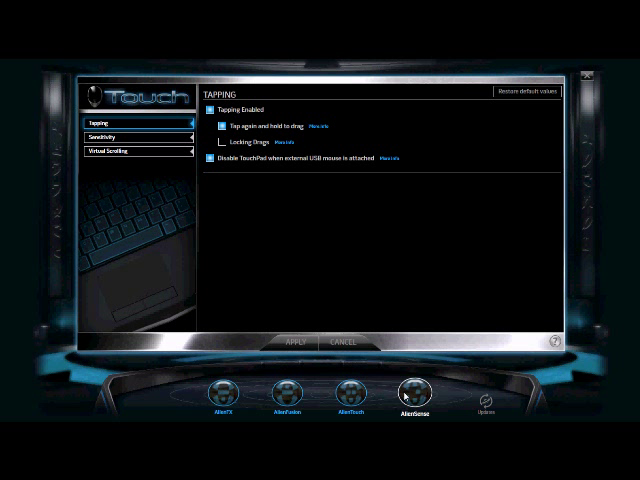
Open AlienSense security settings, then close Command Center to the save-theme prompt
left_click(404, 398)
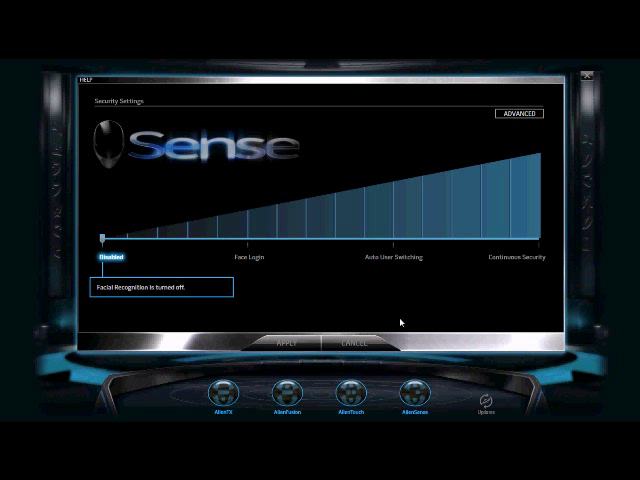
mouse_move(589, 78)
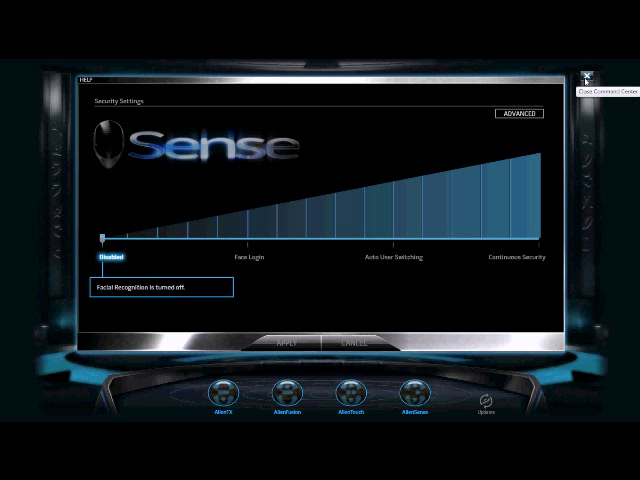
left_click(589, 81)
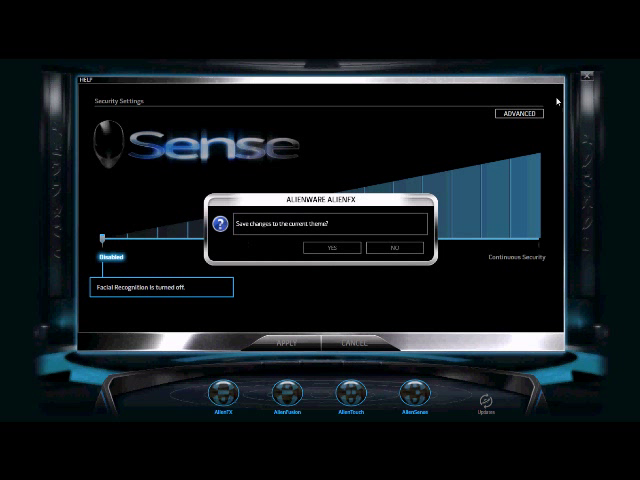